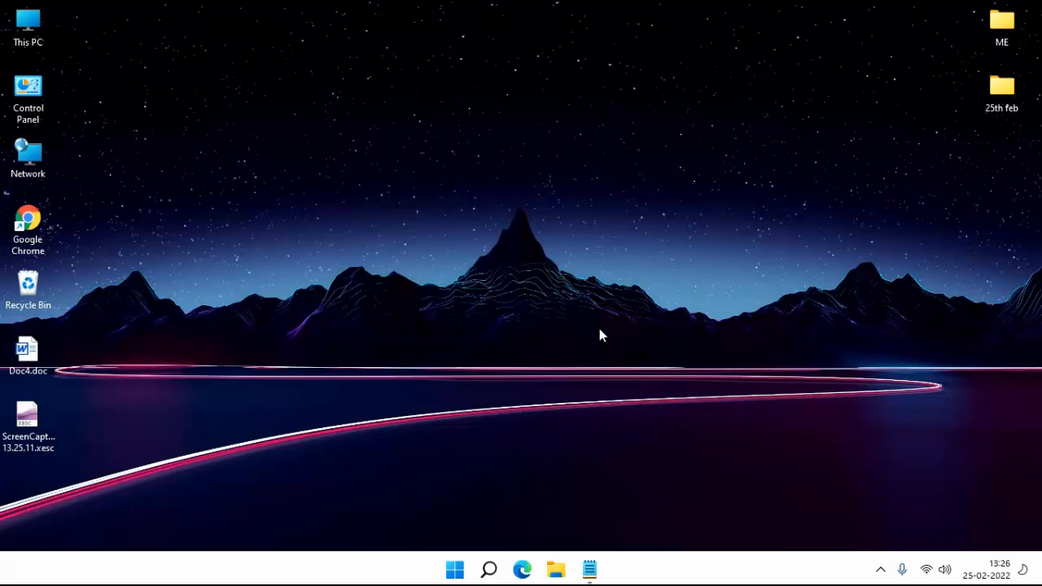
# Search for 'windows' and bring up the launch options for Windows PowerShell.
pyautogui.click(454, 570)
pyautogui.write('windows')
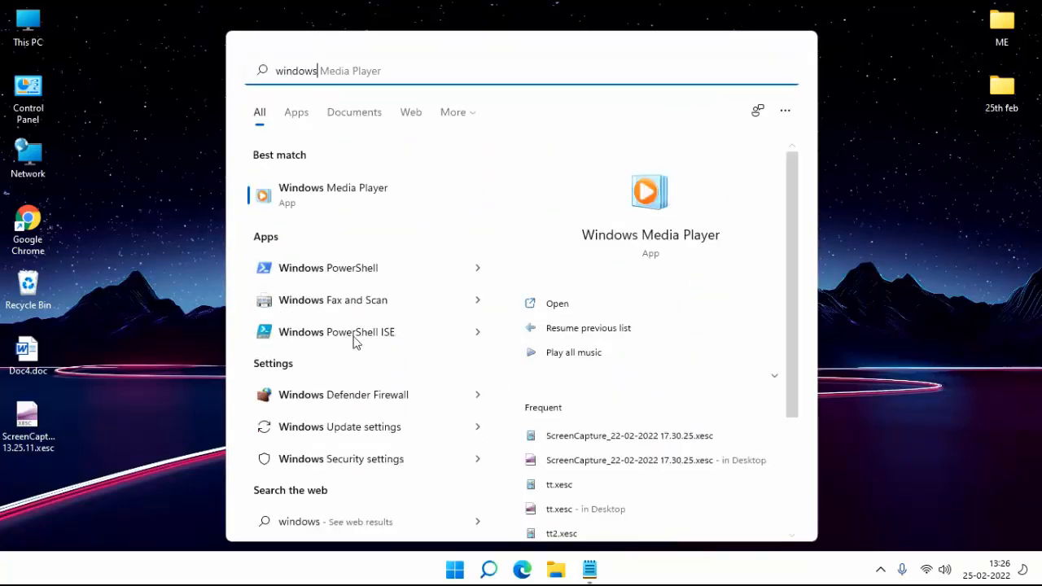
pyautogui.moveTo(326, 275)
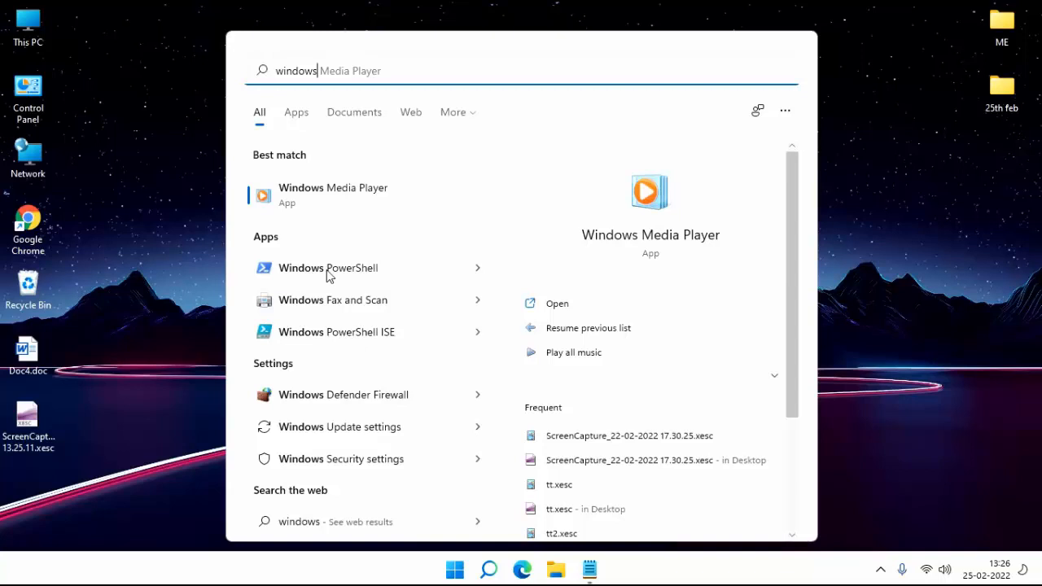
pyautogui.rightClick(329, 267)
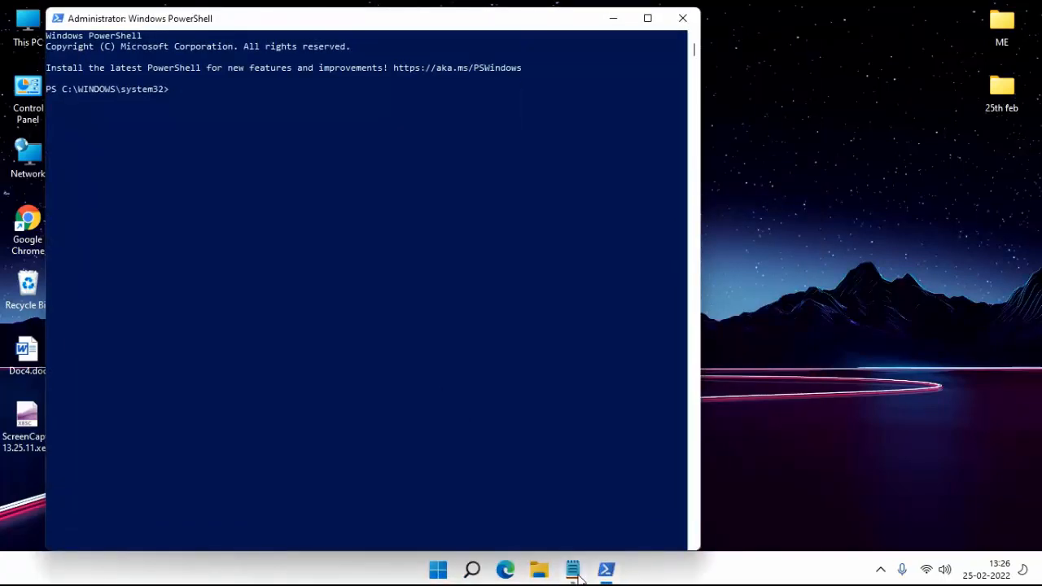
# Paste and run the Microsoft.SecHealthUI Reset-AppxPackage command from Notepad, then close PowerShell.
pyautogui.click(573, 570)
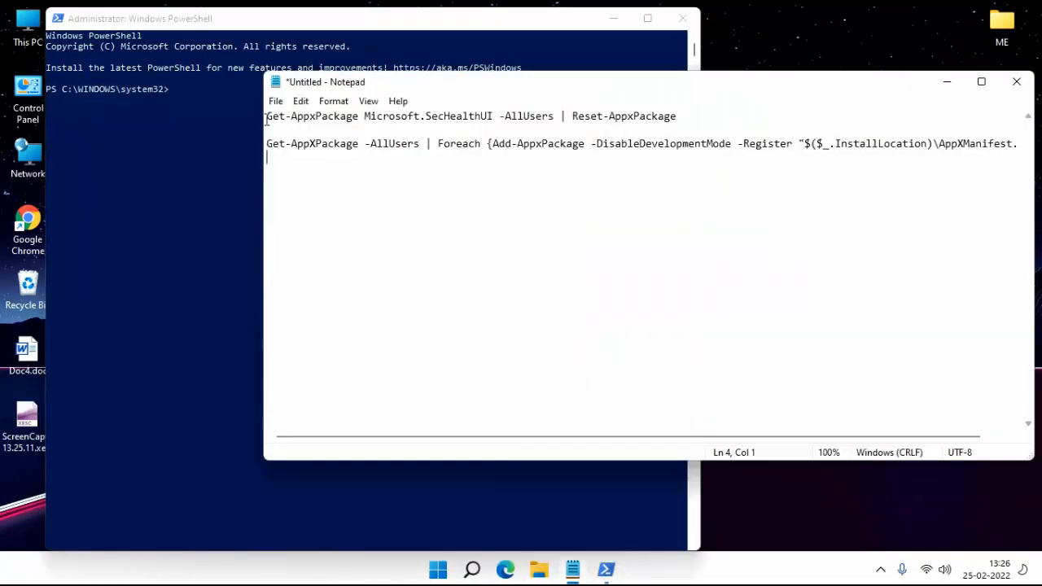
pyautogui.moveTo(265, 116); pyautogui.dragTo(675, 116)
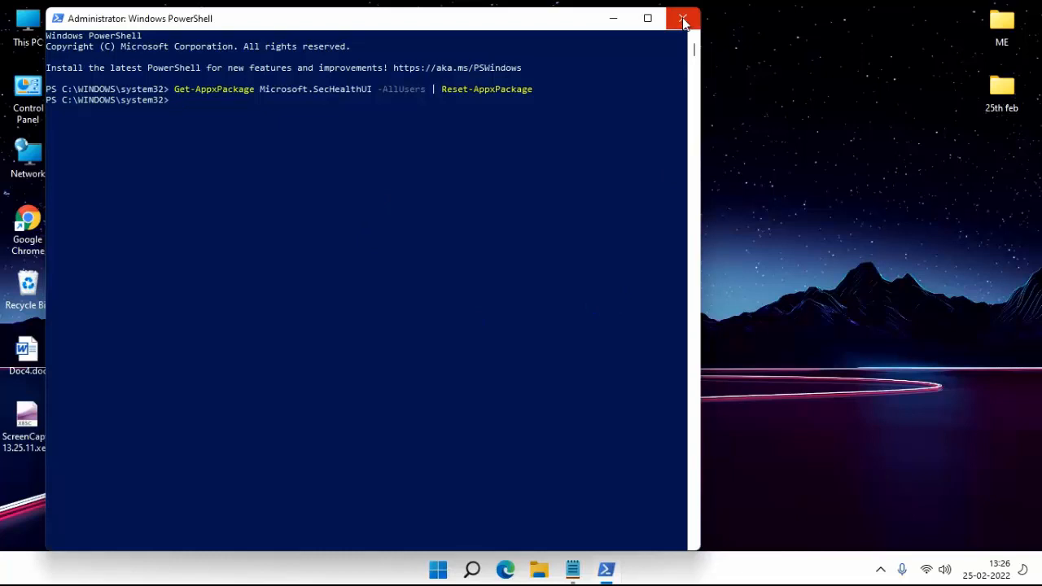
pyautogui.click(682, 18)
pyautogui.write('windows p')
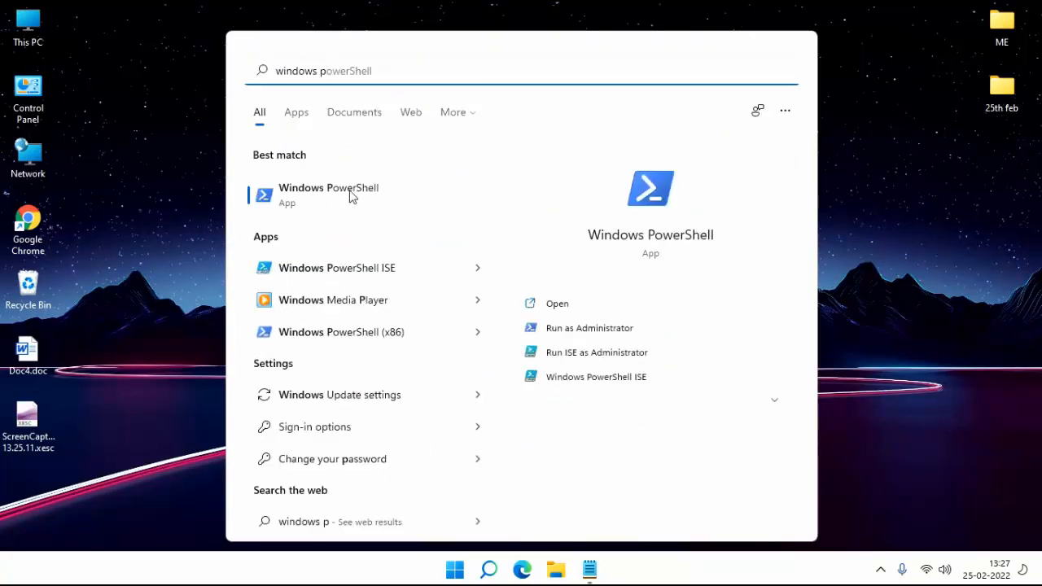
# Launch the Windows PowerShell search result with Run as administrator.
pyautogui.rightClick(329, 194)
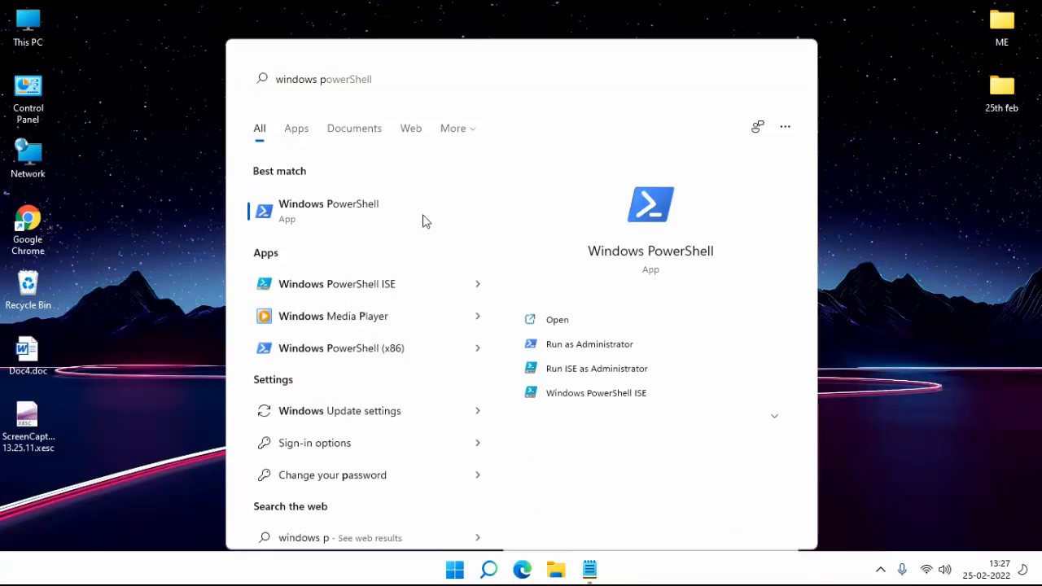
pyautogui.click(589, 343)
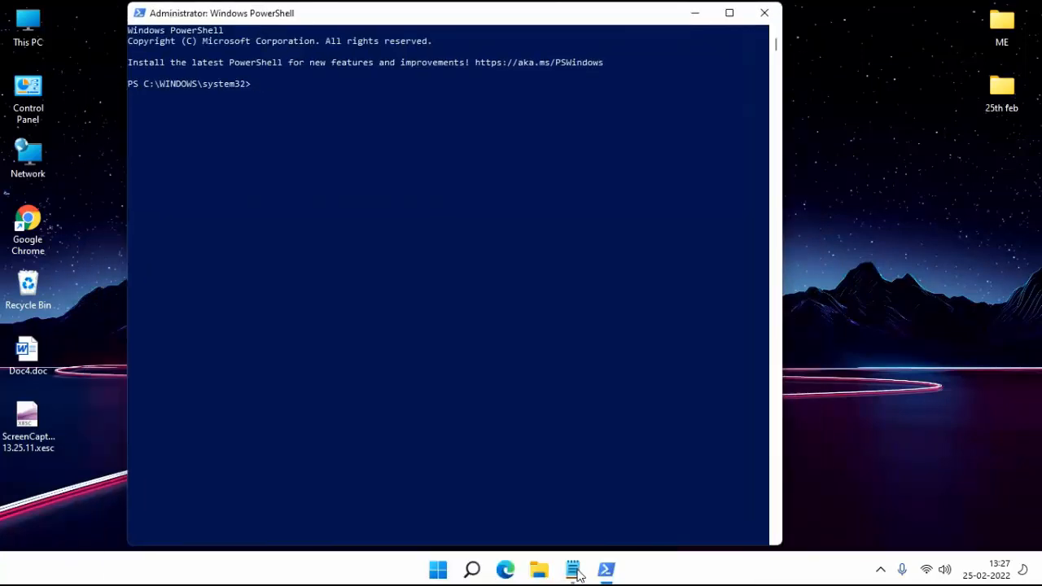
# Paste and run the Get-AppxPackage -AllUsers re-register command from Notepad, then close PowerShell.
pyautogui.click(573, 570)
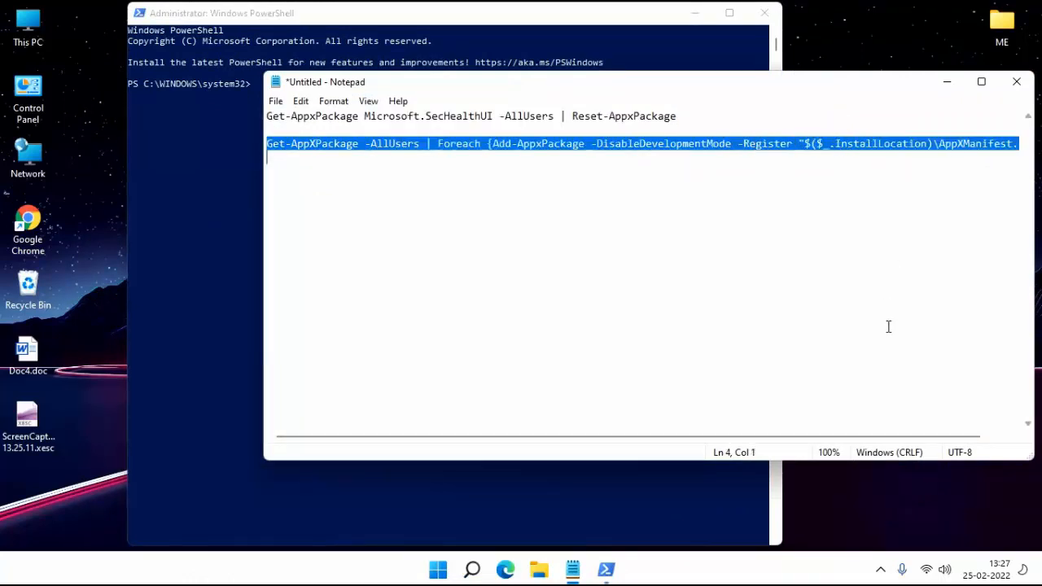
pyautogui.moveTo(954, 91)
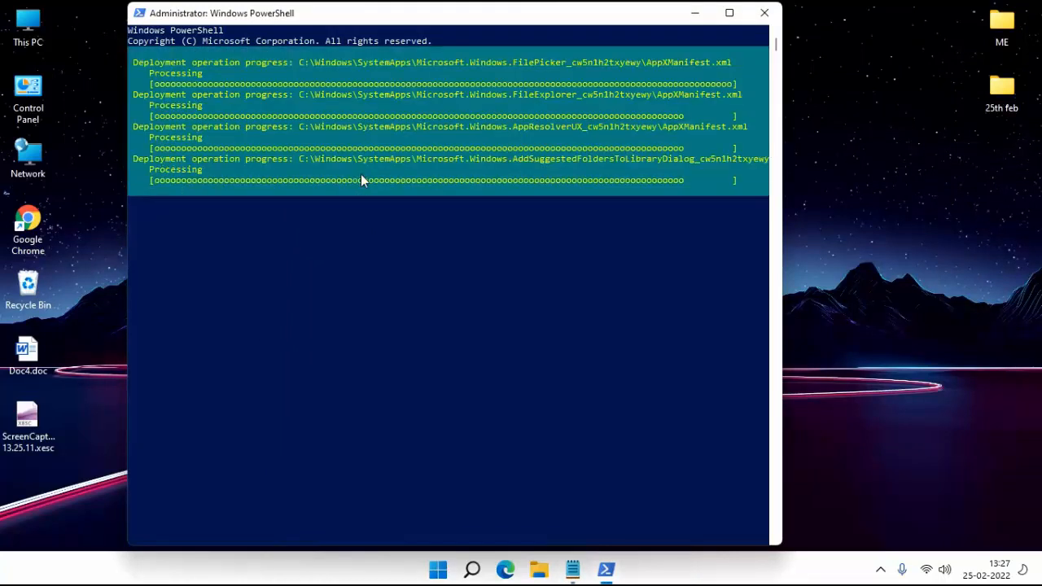
pyautogui.click(764, 13)
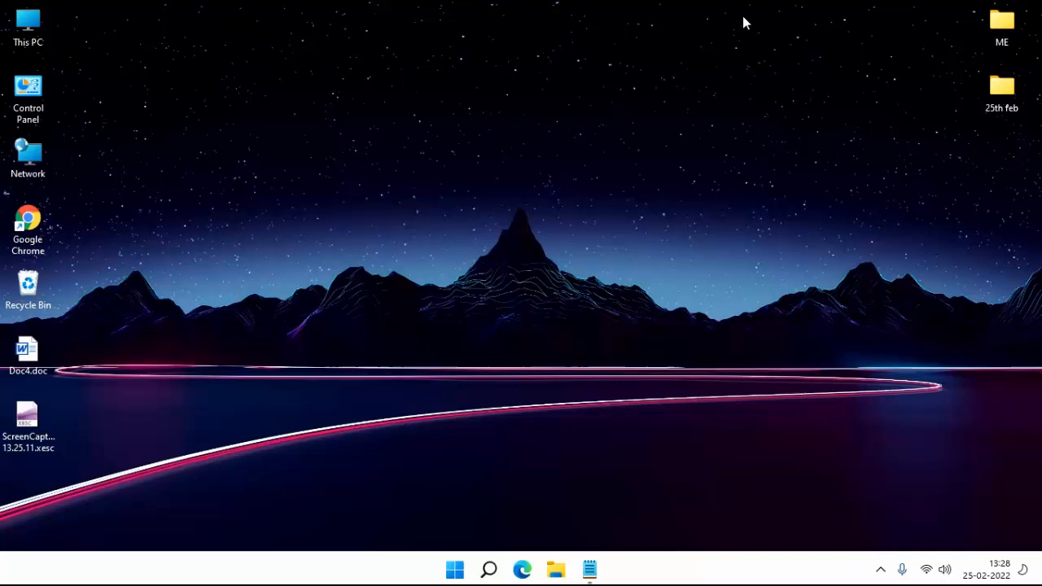